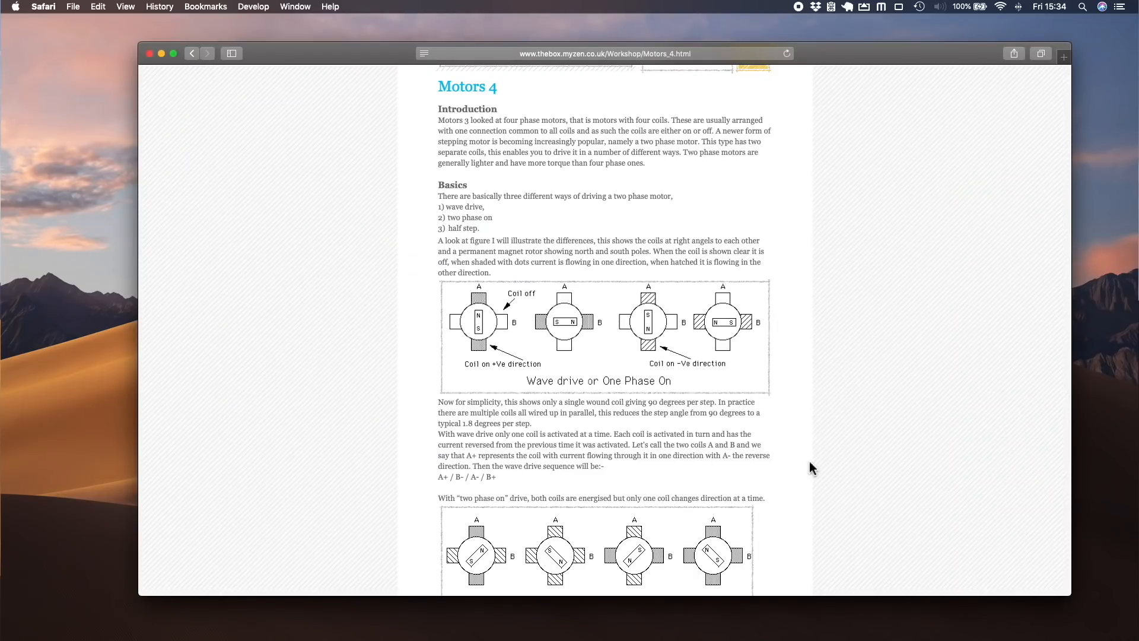
pyautogui.scroll(-3)
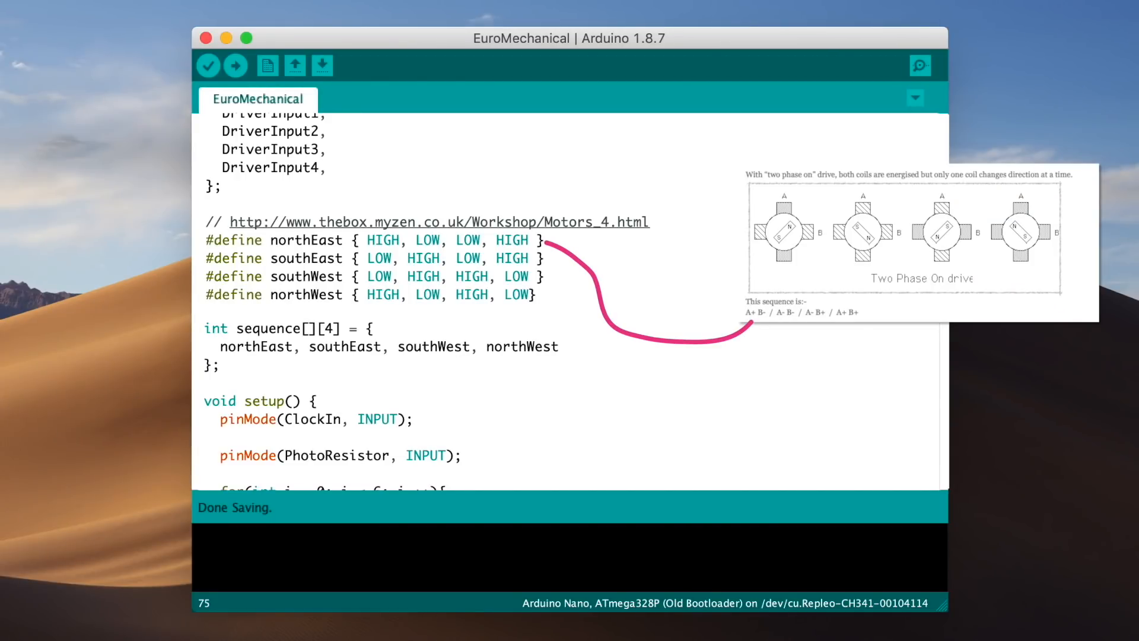
pyautogui.scroll(-3)
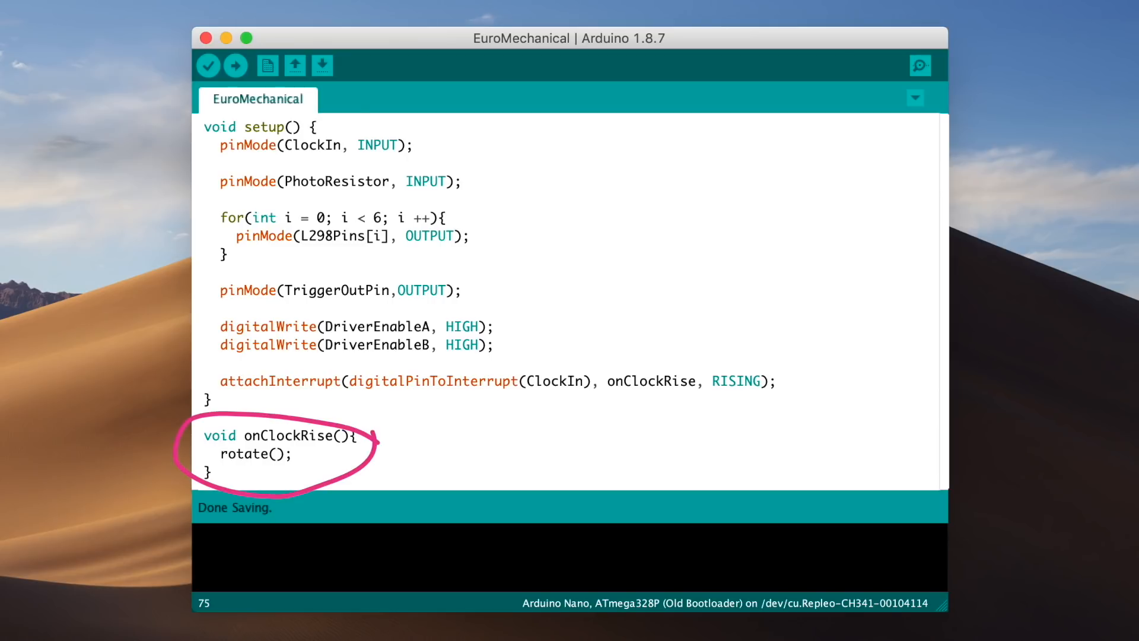
pyautogui.scroll(-3)
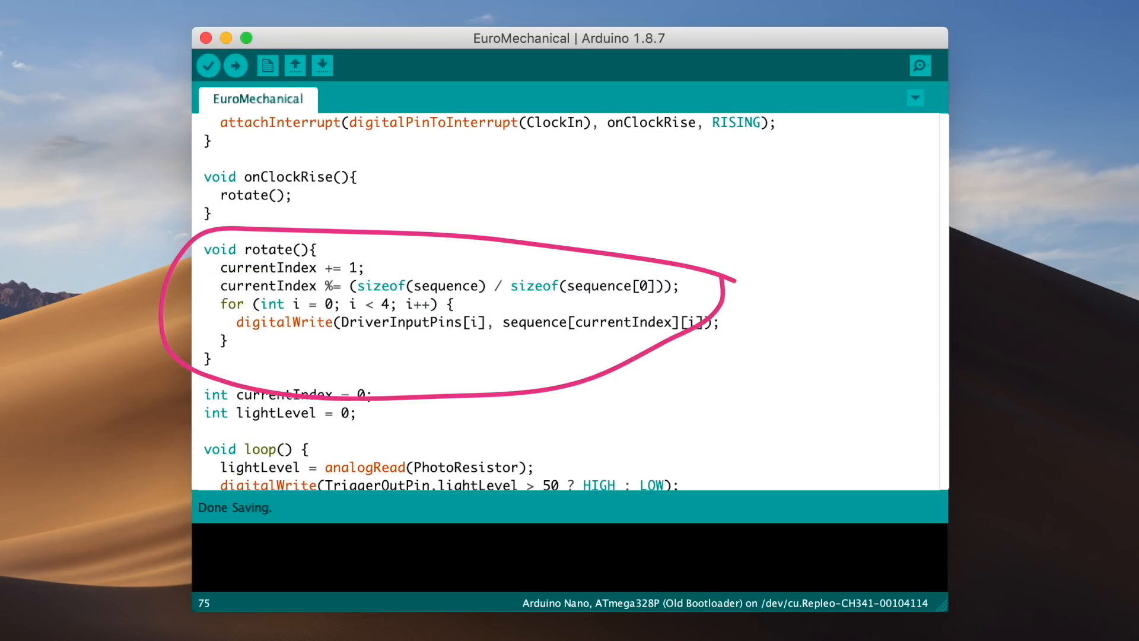